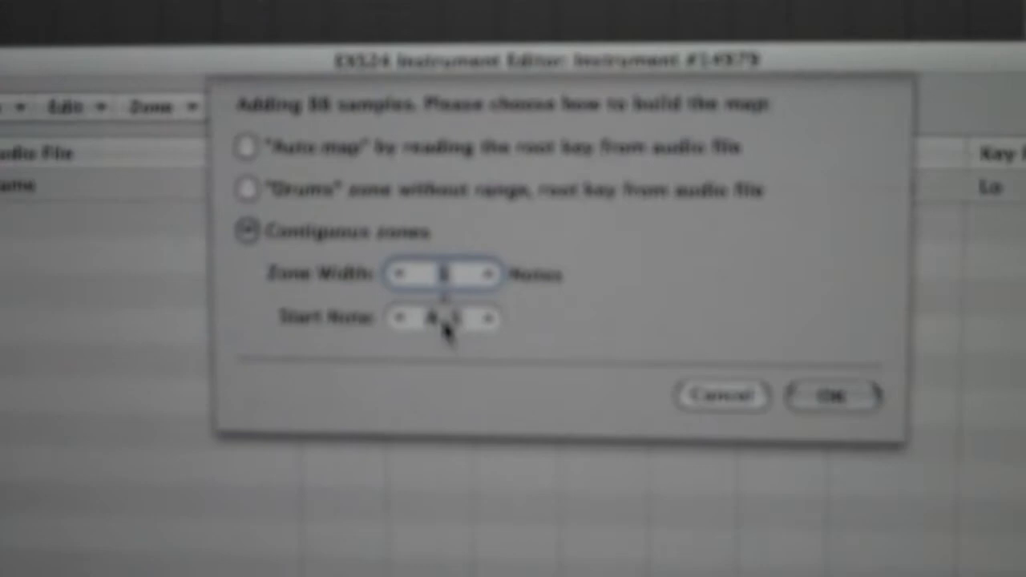
- Build the sample map for the added samples as contiguous zones
click(830, 395)
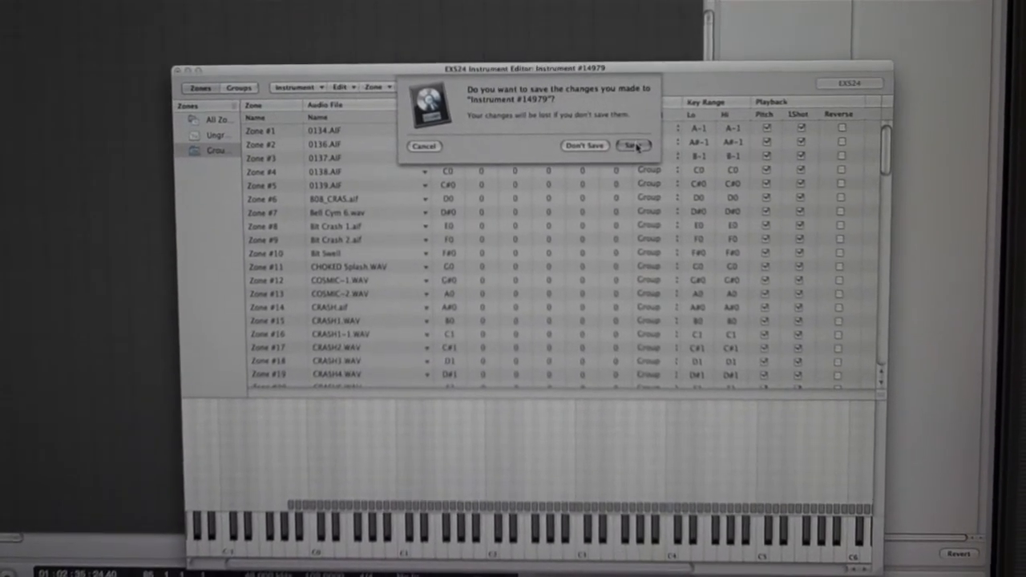
- Save the instrument changes and choose Lo Drums 2010 as the save location
click(635, 146)
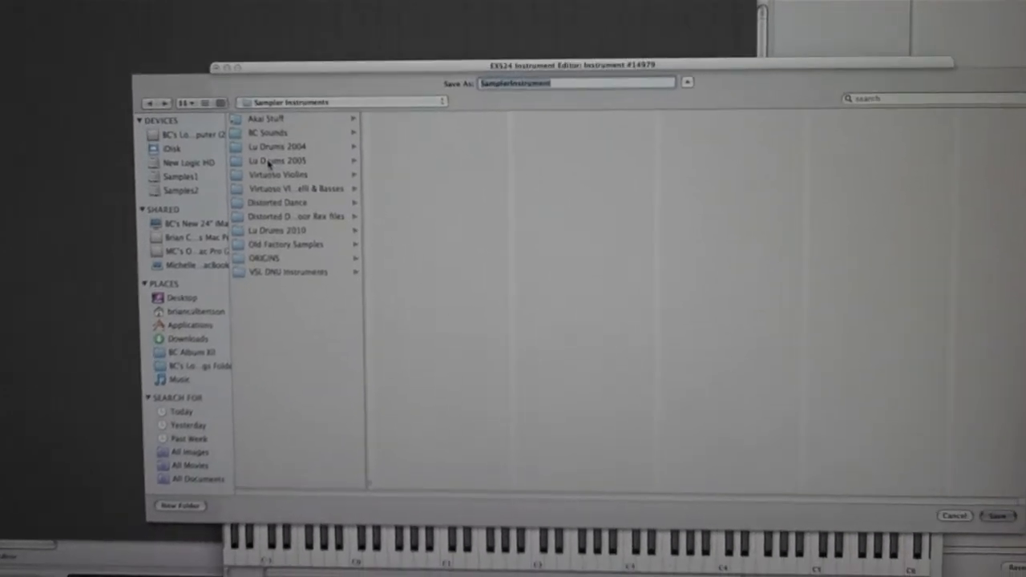
click(276, 231)
text(Cym)
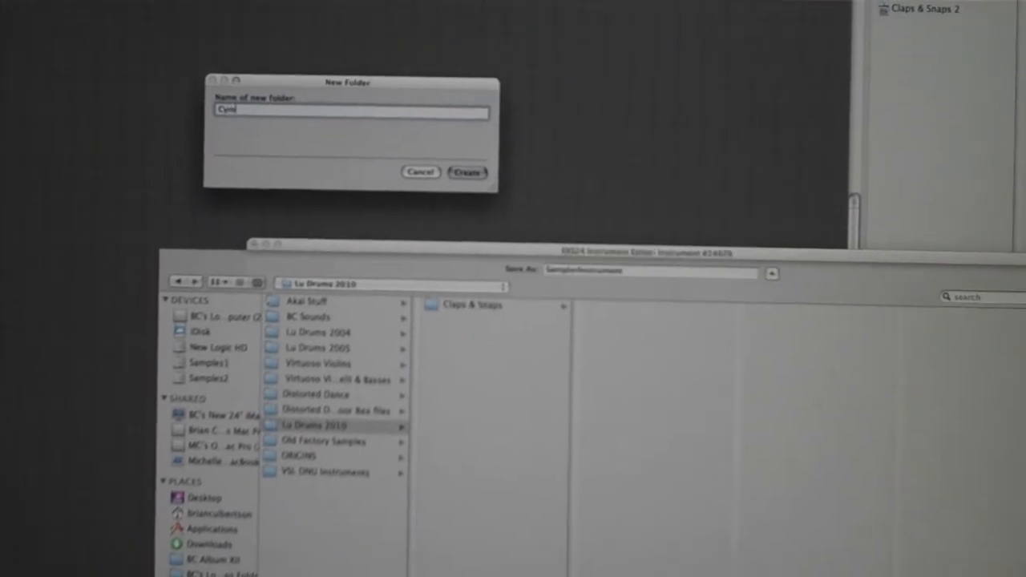
- Create the 'Cymbals' folder and enter the instrument name in the Save As field
text(bals)
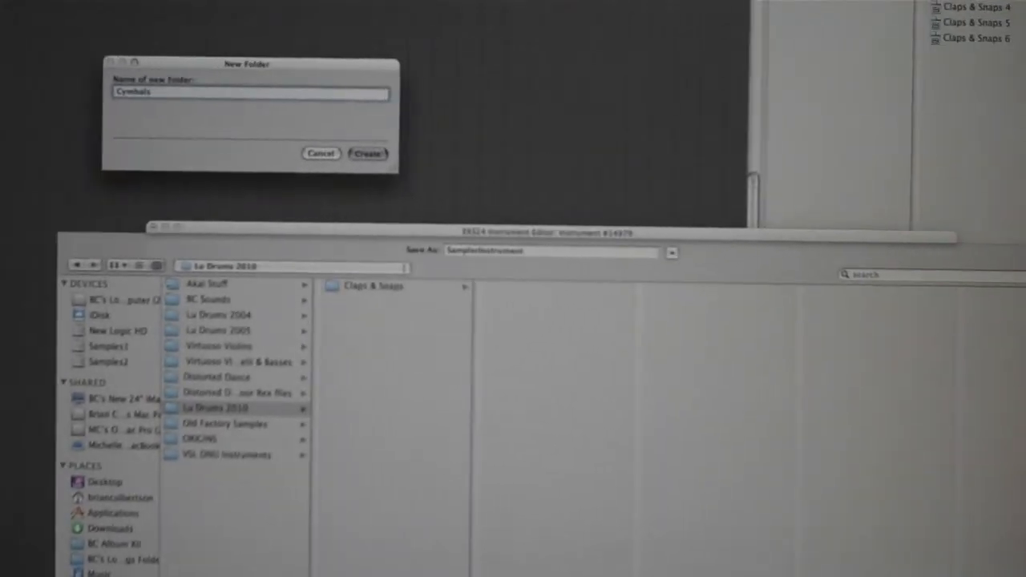
click(369, 154)
text(C)
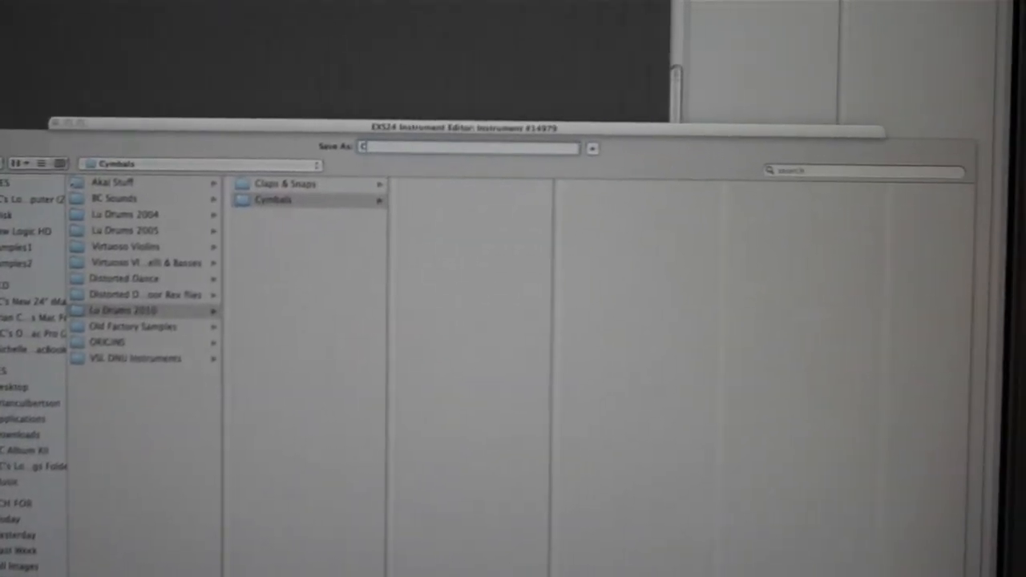
text(ymbal)
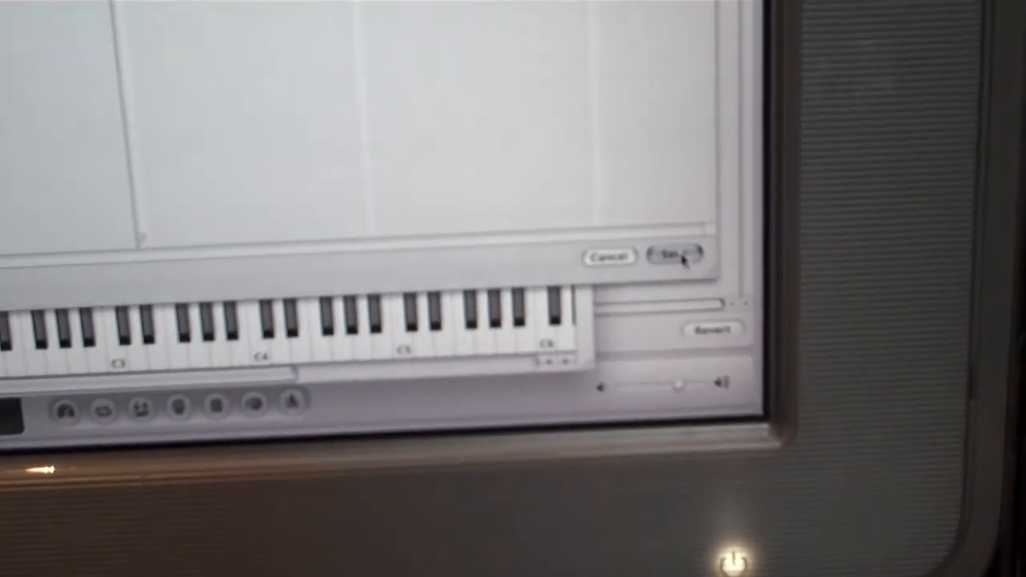
- Save the instrument as 'Cymbals 1' into the new Cymbals folder
click(674, 255)
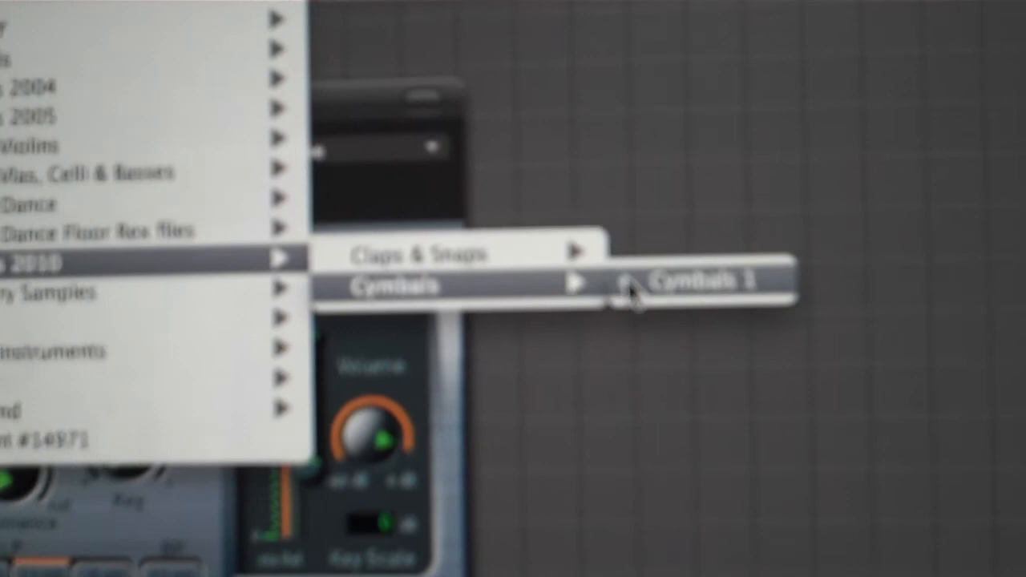
- Load 'Cymbals 1' from Lo Drums 2010 › Cymbals into the sampler
click(703, 282)
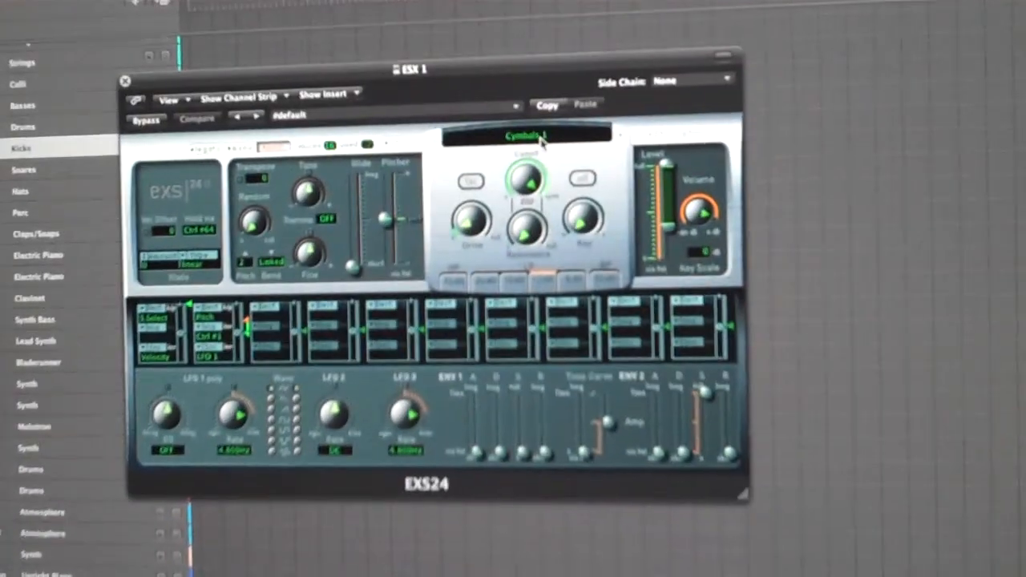